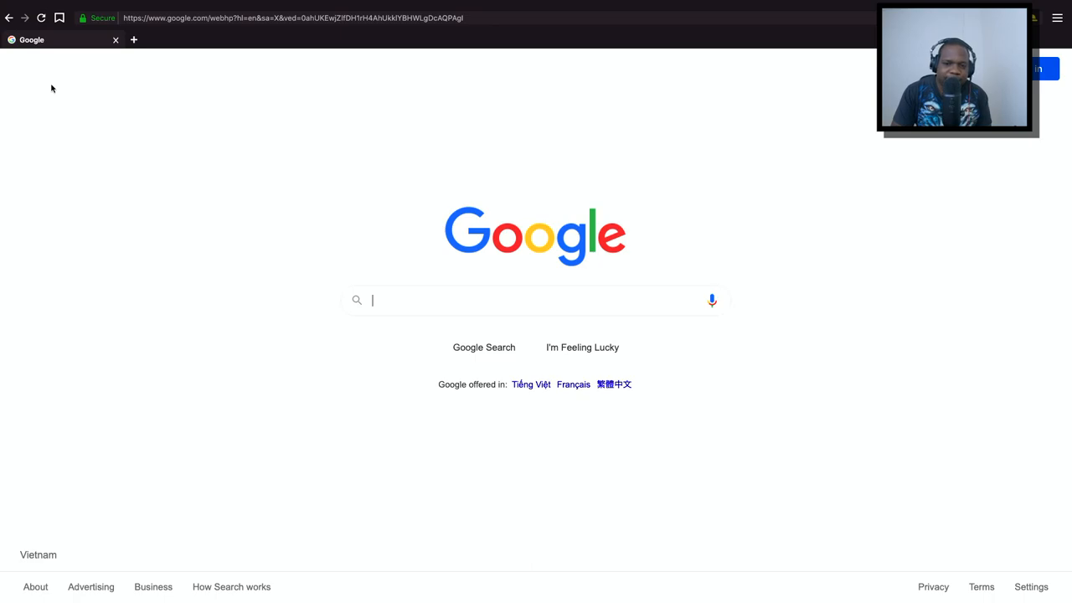
mouse_move(359, 252)
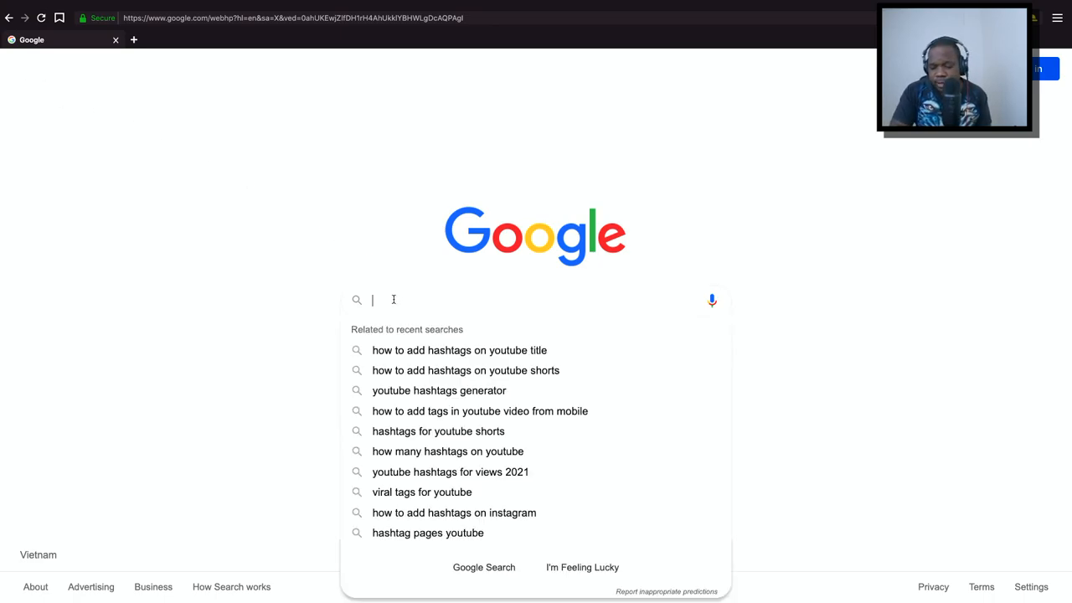
Search Google for 'How To Add Hashtags on YOUTUBE?'
text(How To Add Hashtags on YOUTUBE?)
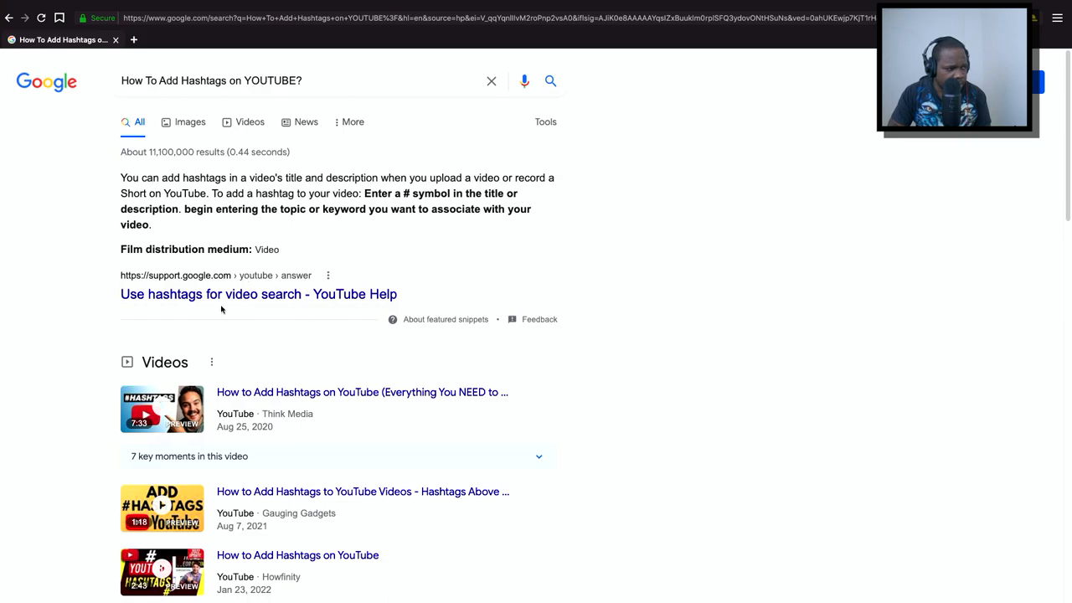
Open the YouTube Help 'Use hashtags for video search' article and scroll through it
click(258, 294)
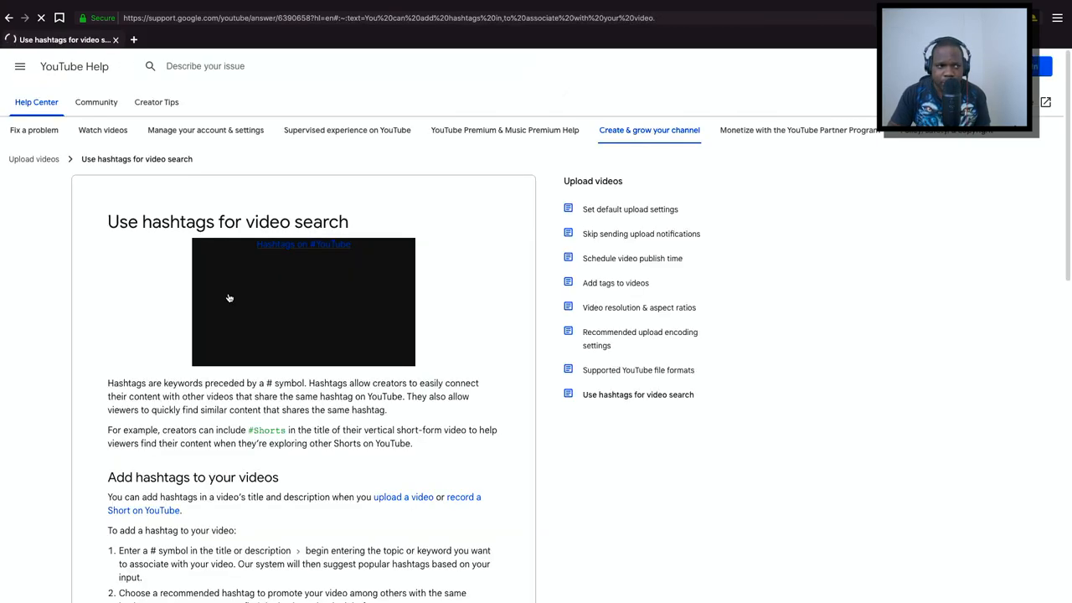
scroll(down, 3)
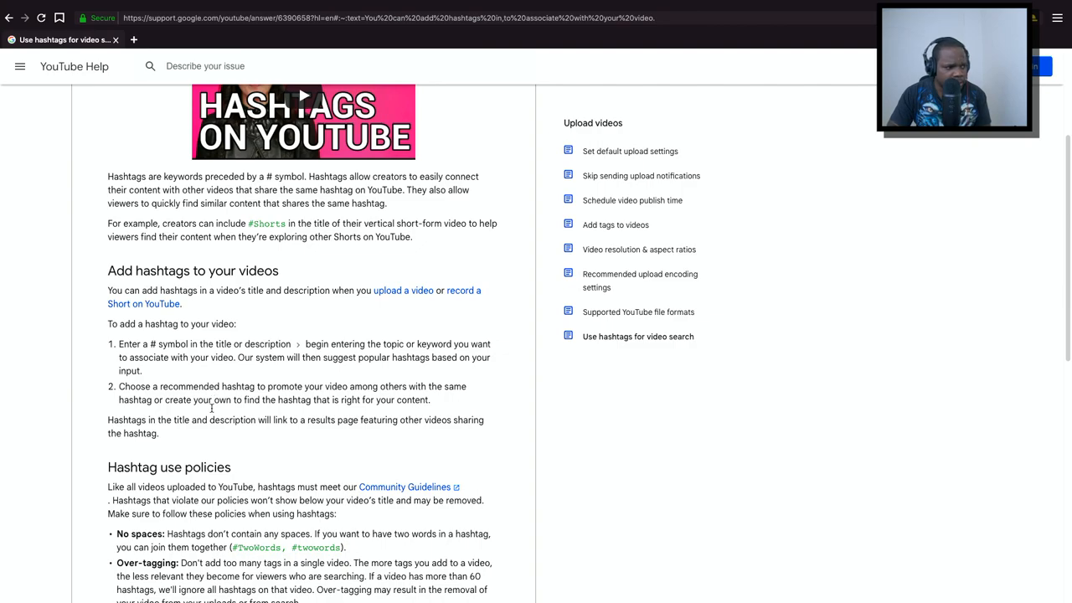
mouse_move(216, 415)
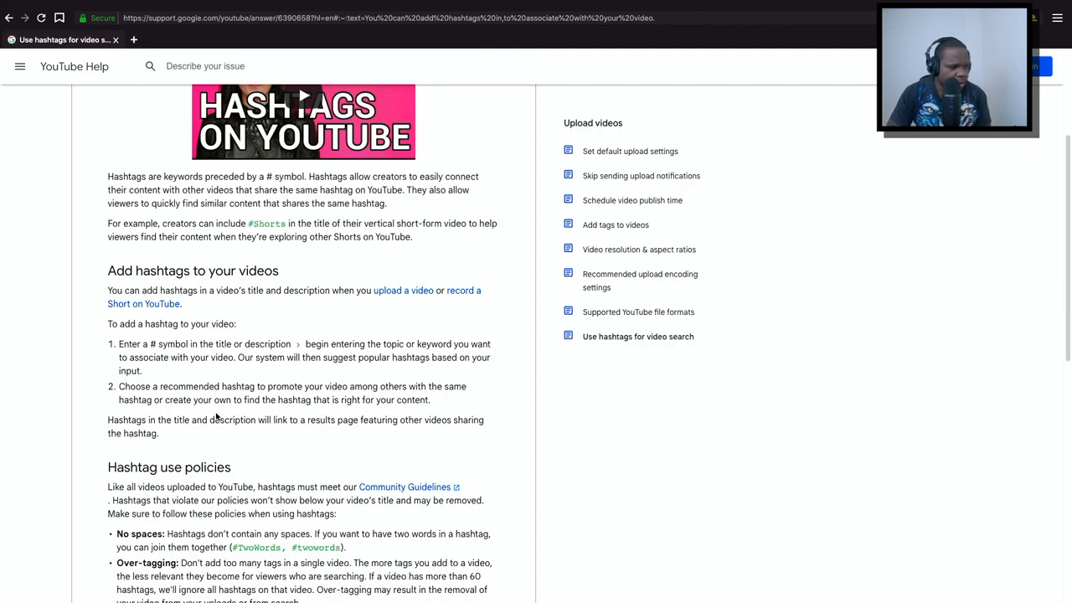
scroll(down, 3)
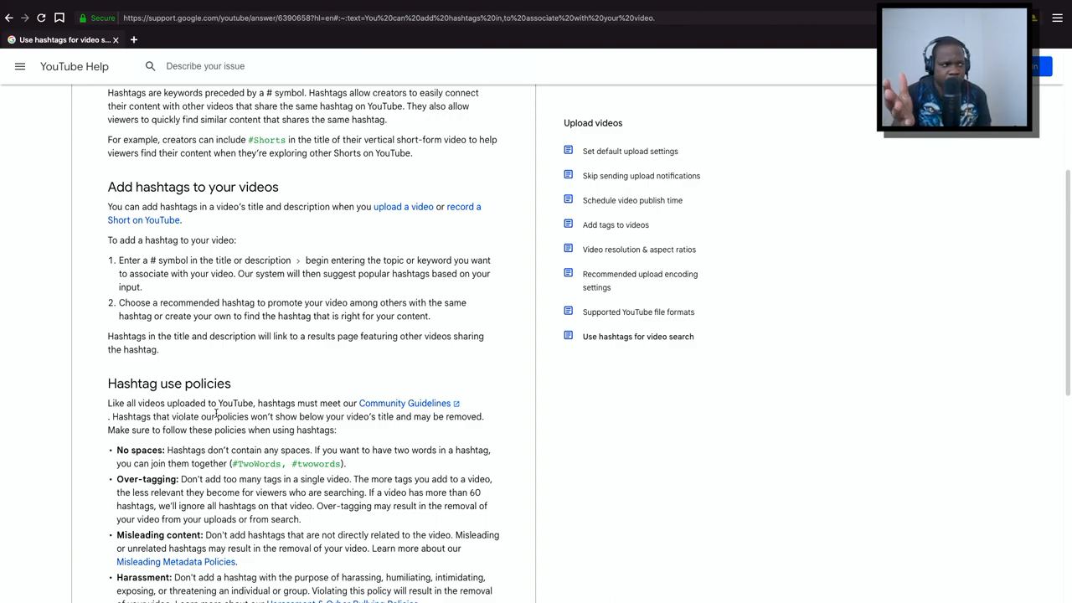
mouse_move(135, 62)
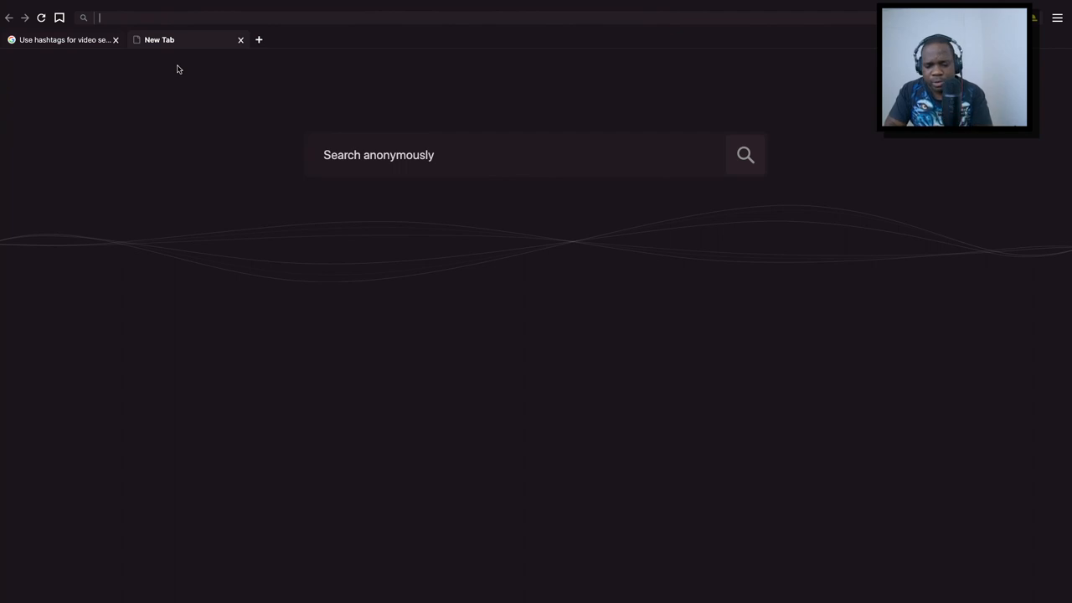
Load the All Hashtag website (all-hashtag.com) in the new tab
text(all ha)
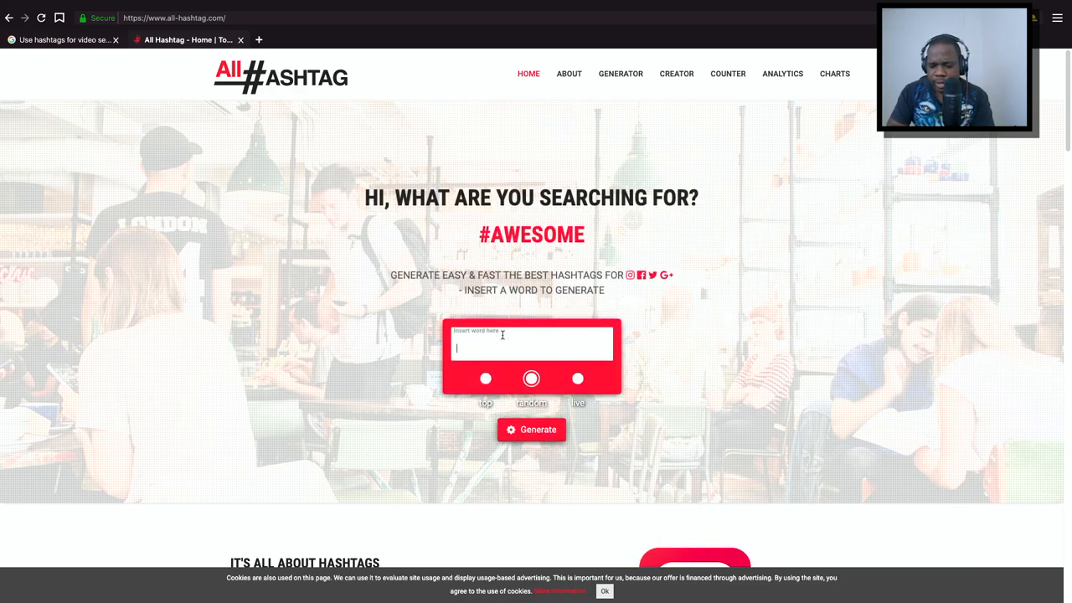
Generate hashtags for 'copyright' and scroll through the best 30 results
text(copyright)
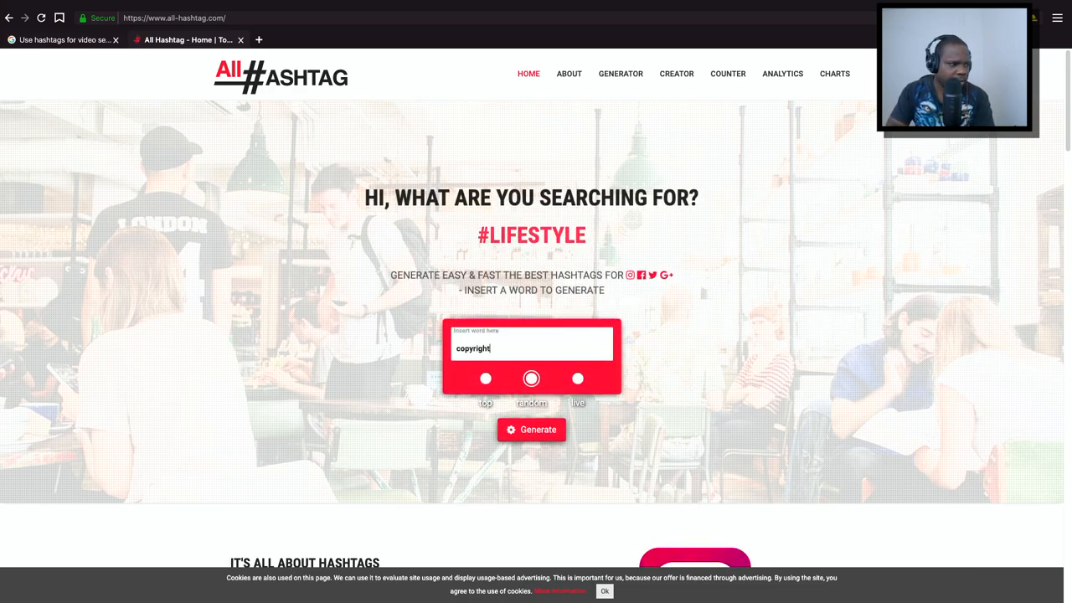
click(530, 429)
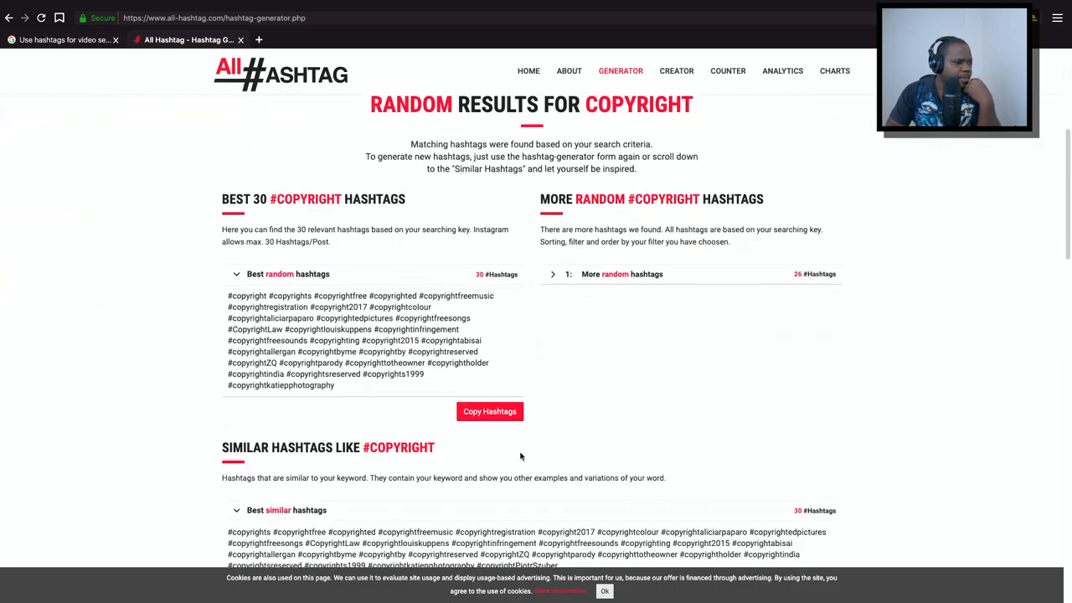
scroll(down, 3)
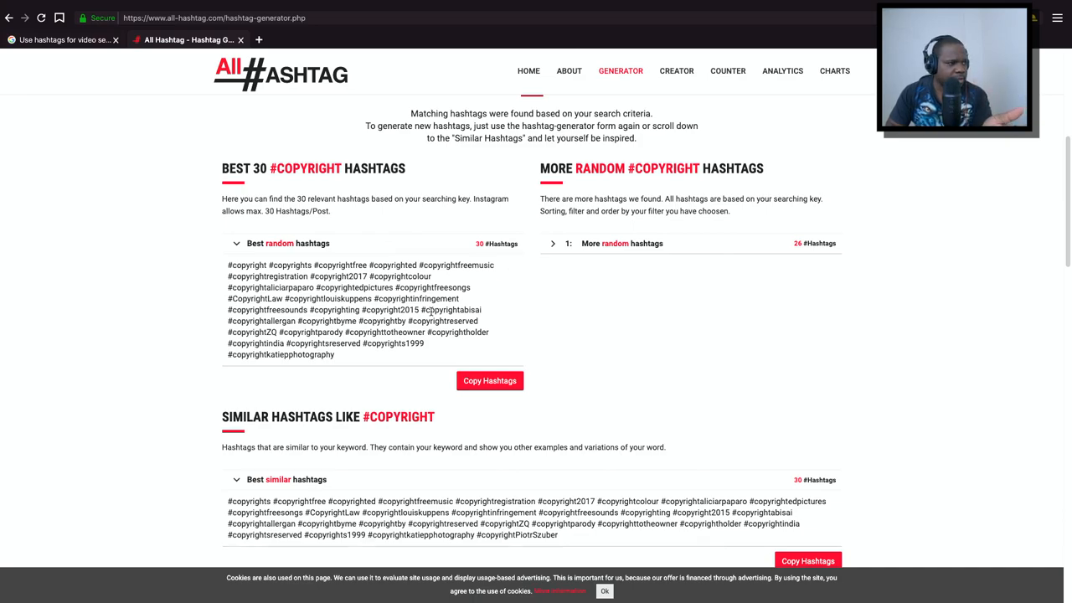
scroll(up, 3)
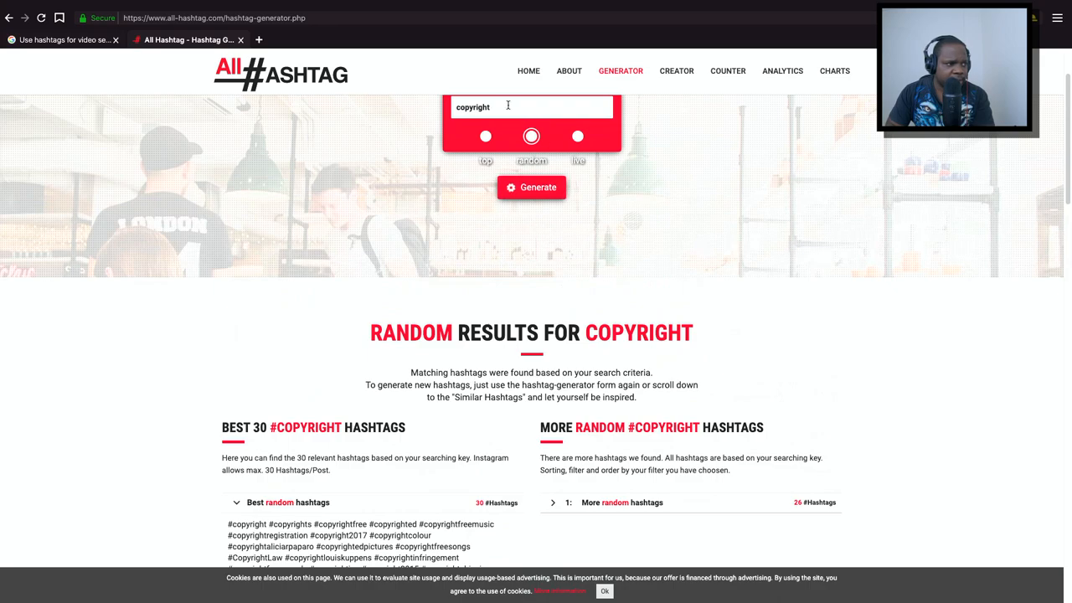
Generate 'camera' hashtags, expand '1: More random hashtags', and return to the YouTube Help article
text(came)
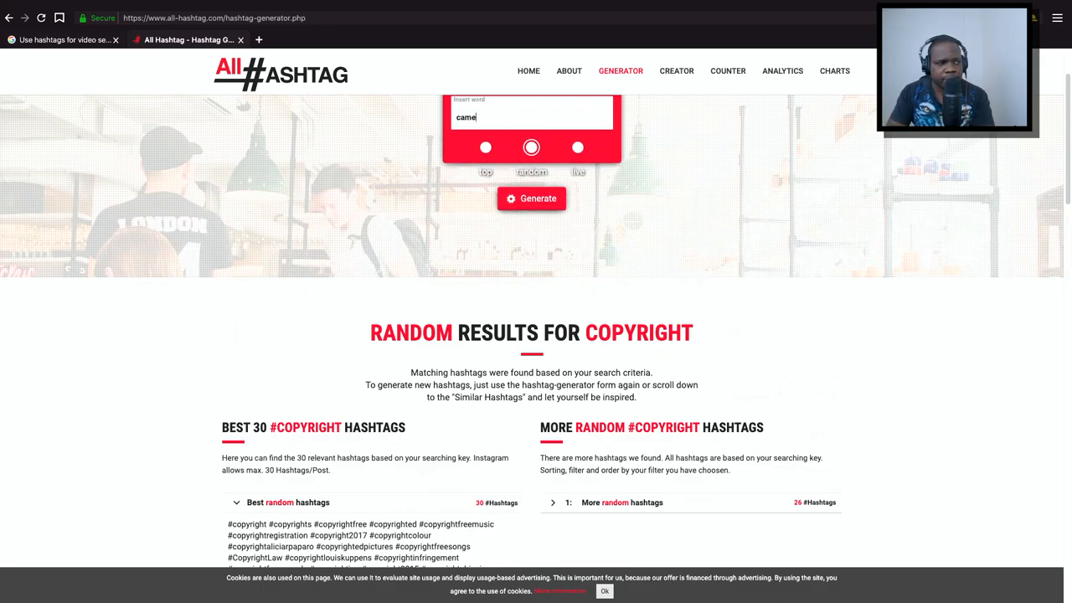
click(531, 198)
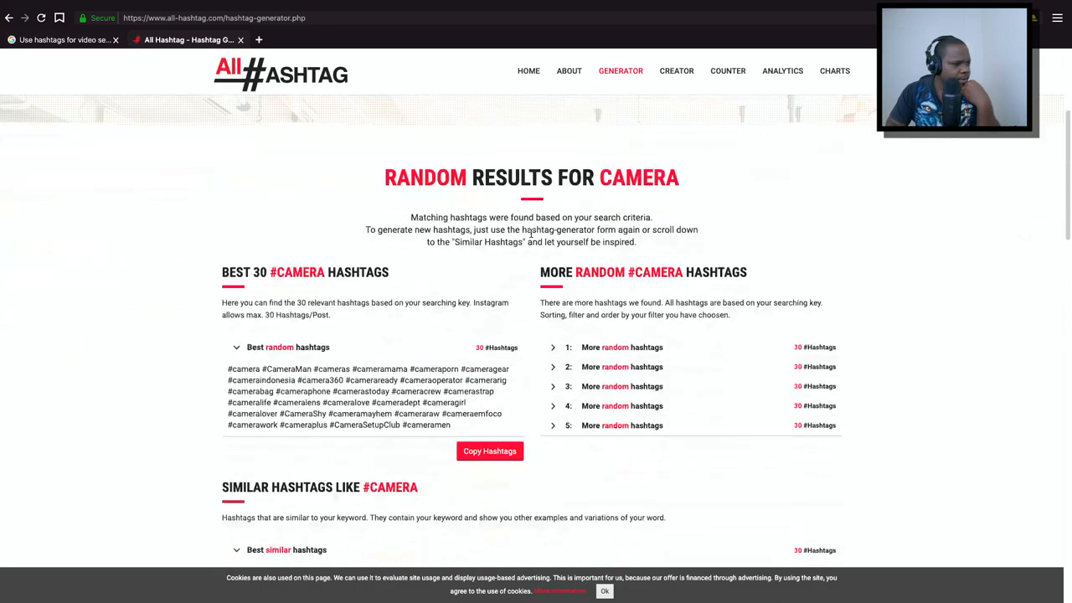
scroll(down, 3)
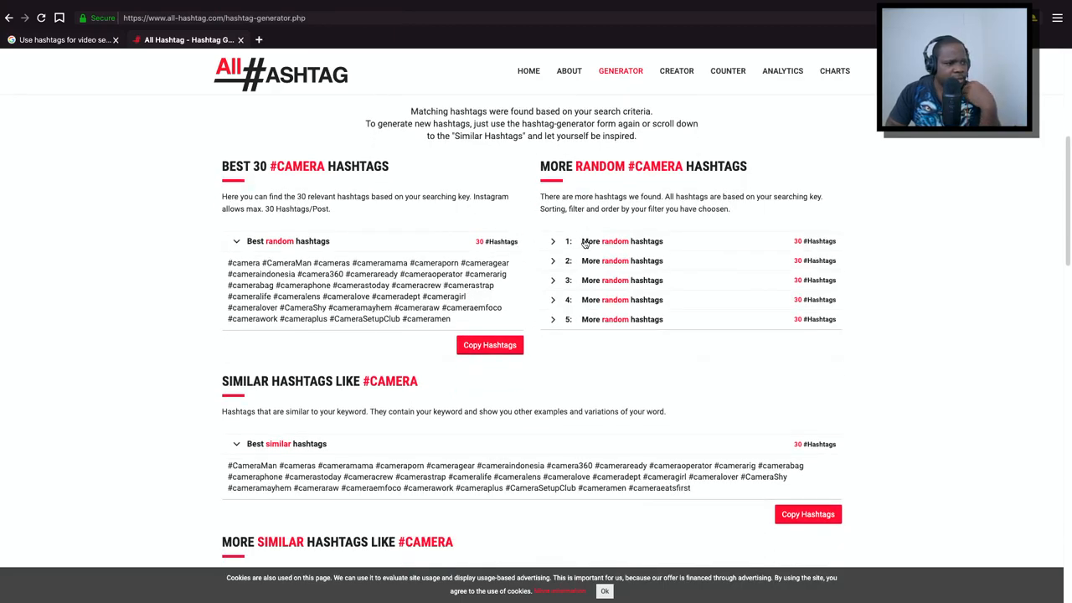
click(591, 241)
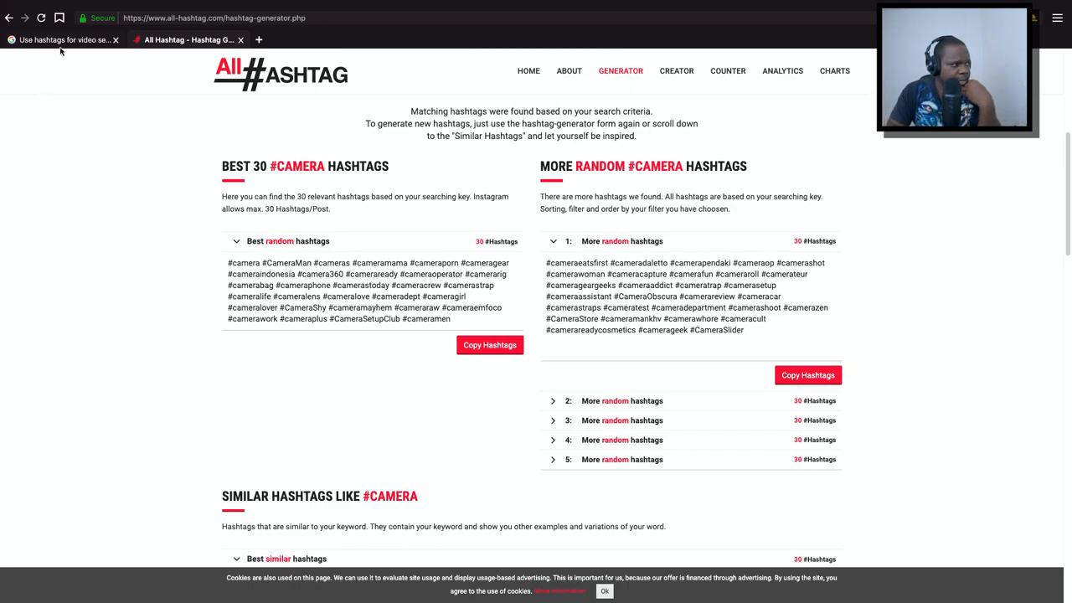
click(67, 38)
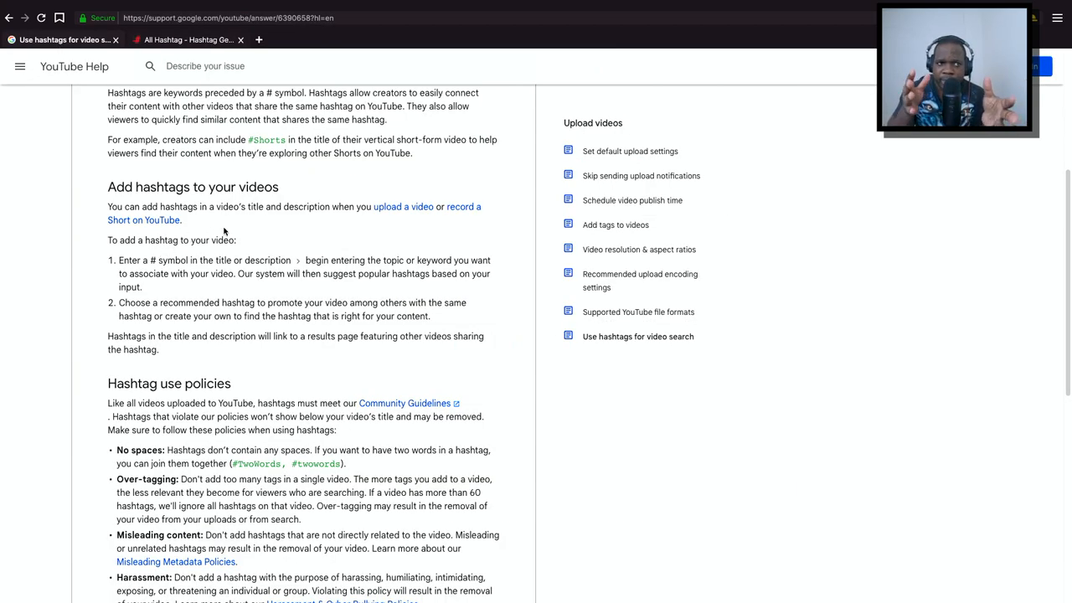
scroll(down, 3)
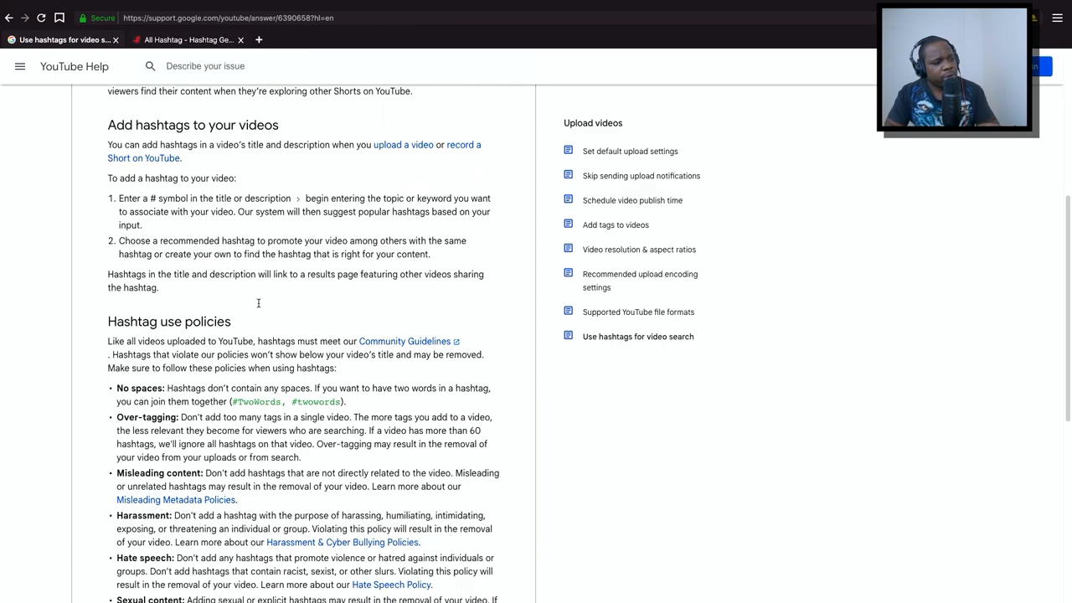
scroll(down, 3)
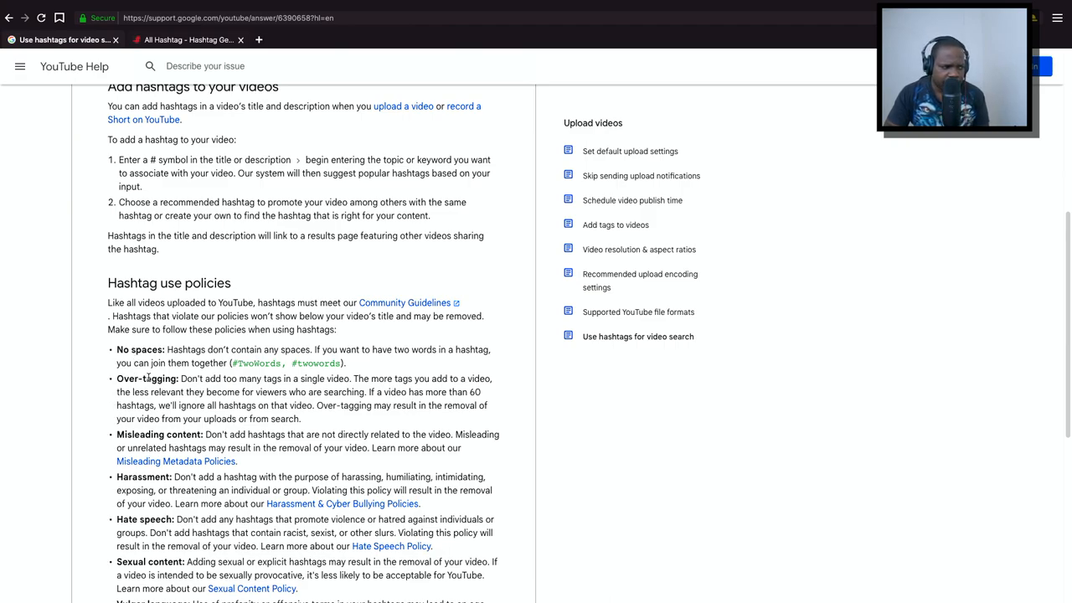
scroll(down, 3)
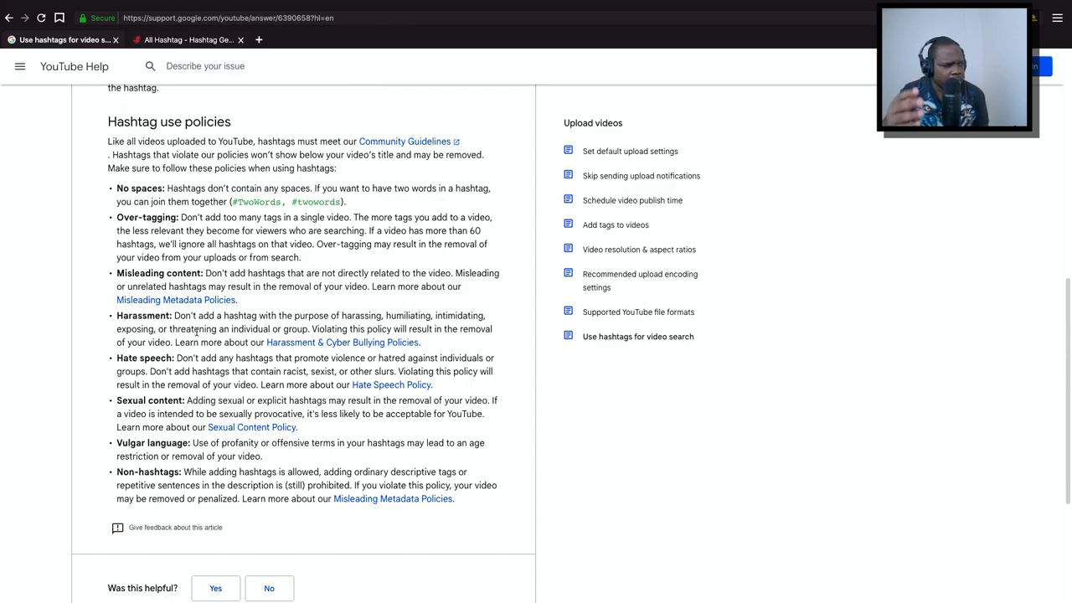
scroll(up, 3)
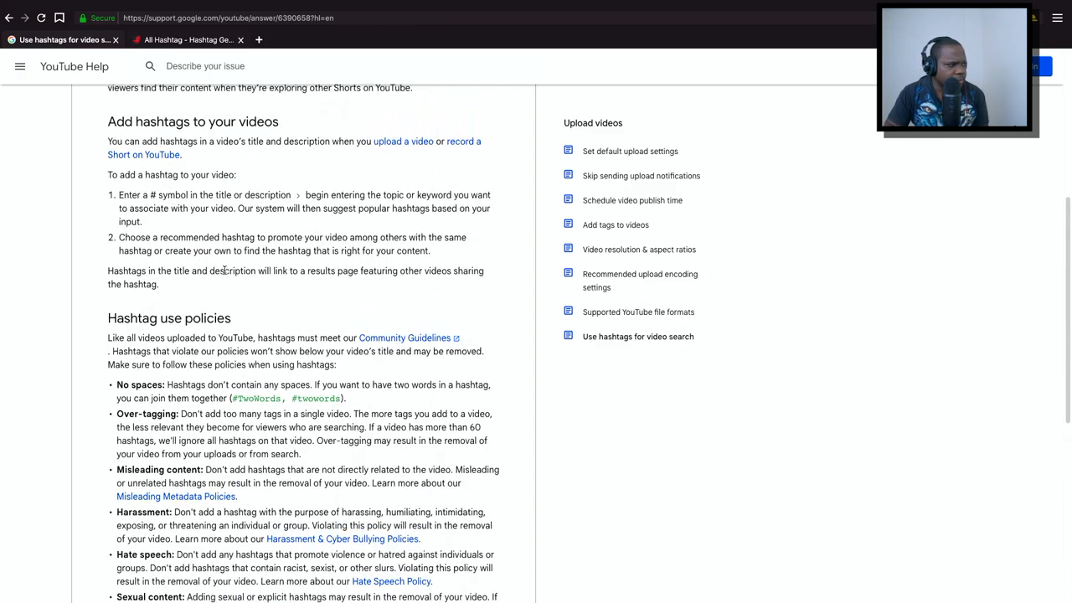
scroll(up, 3)
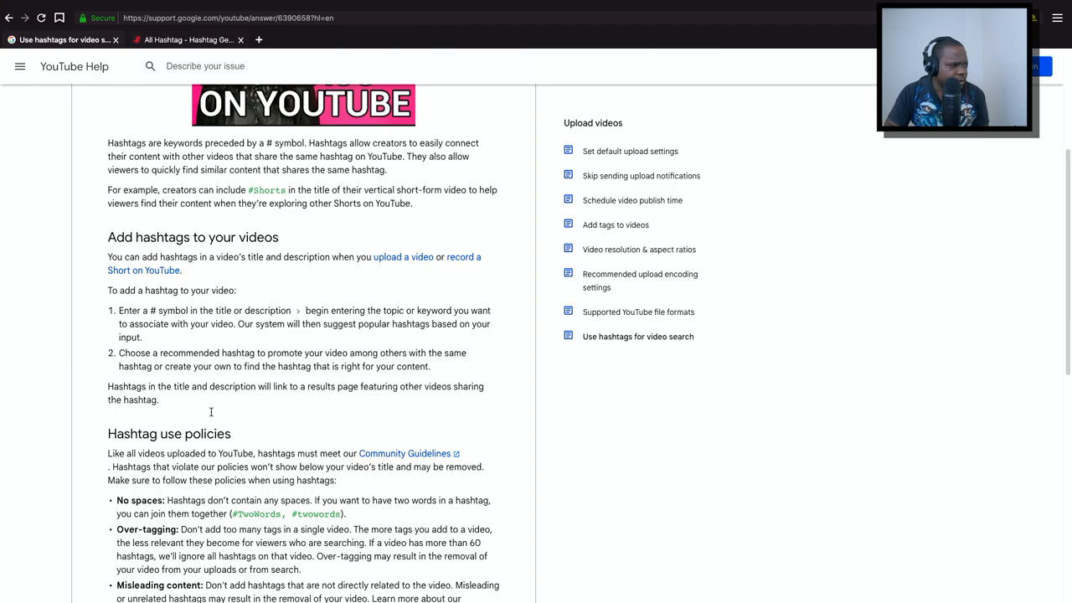
mouse_move(326, 279)
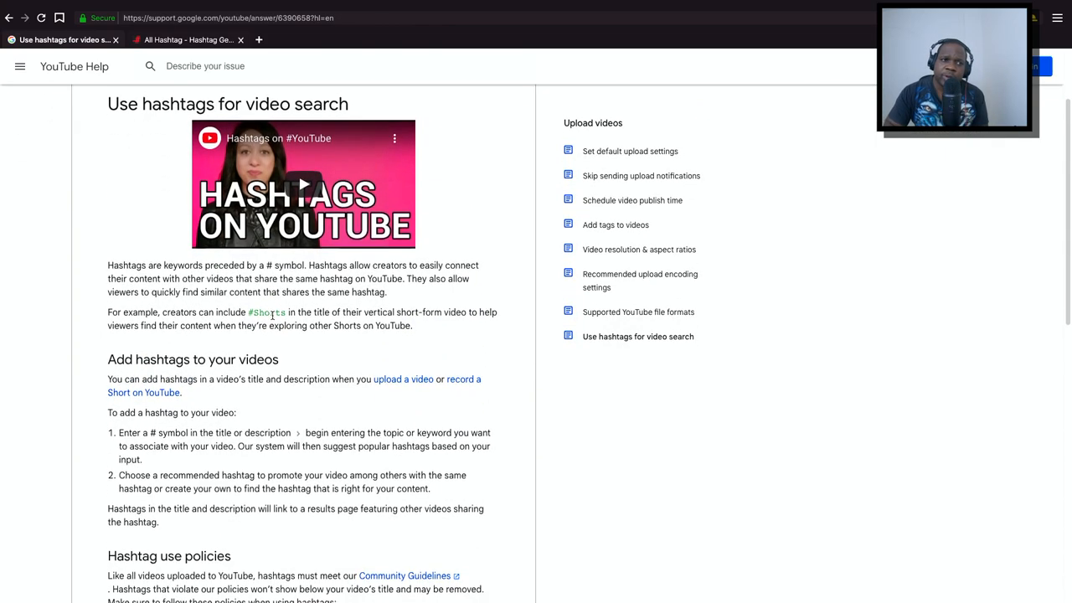
scroll(down, 3)
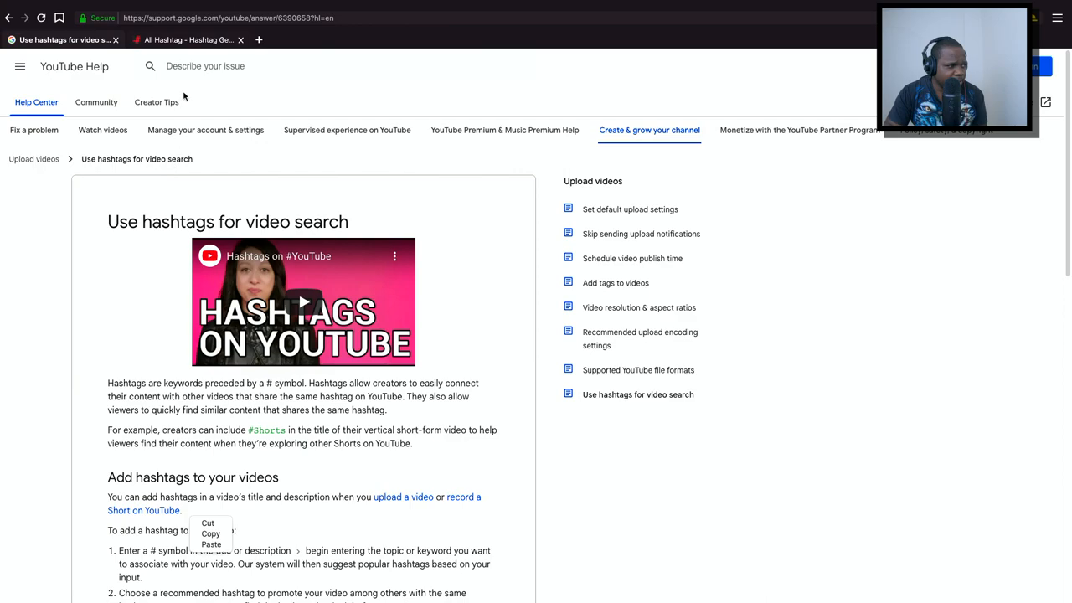
Switch to the All Hashtag tab and scroll through the camera hashtag results
click(184, 40)
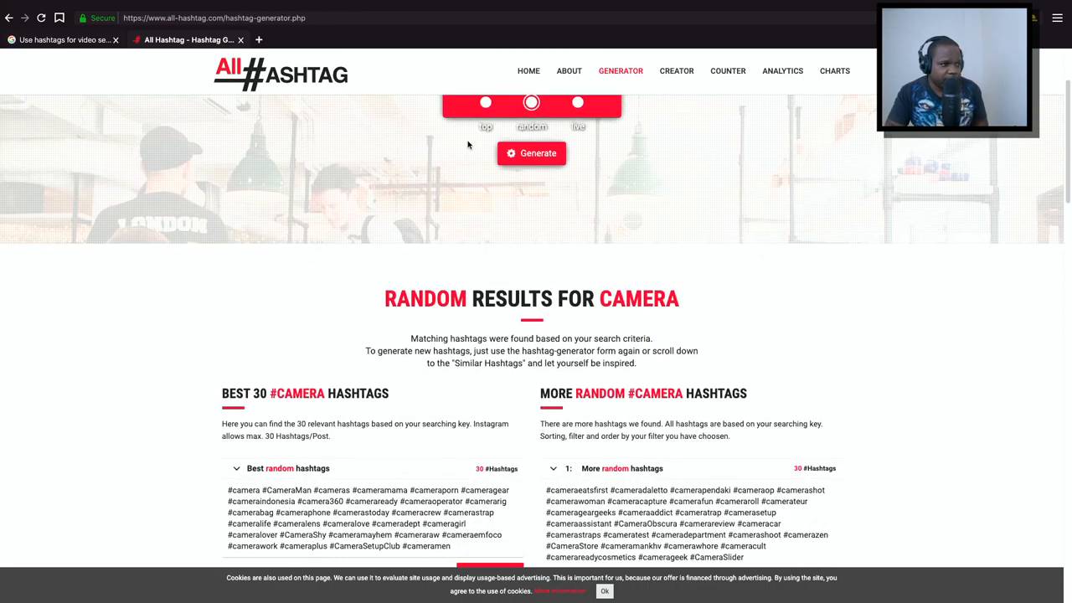
scroll(down, 3)
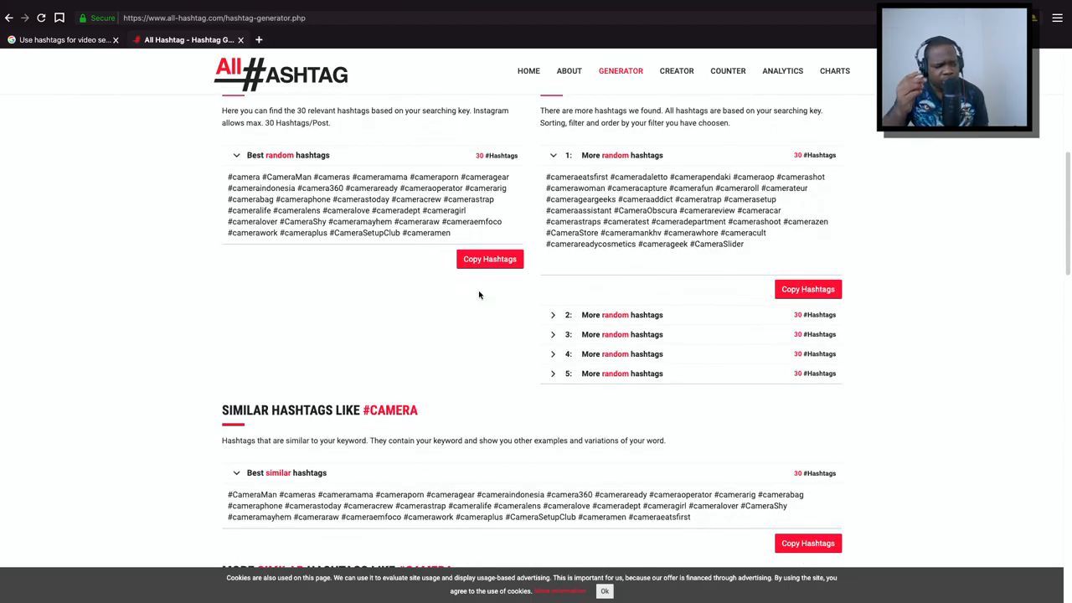
mouse_move(458, 266)
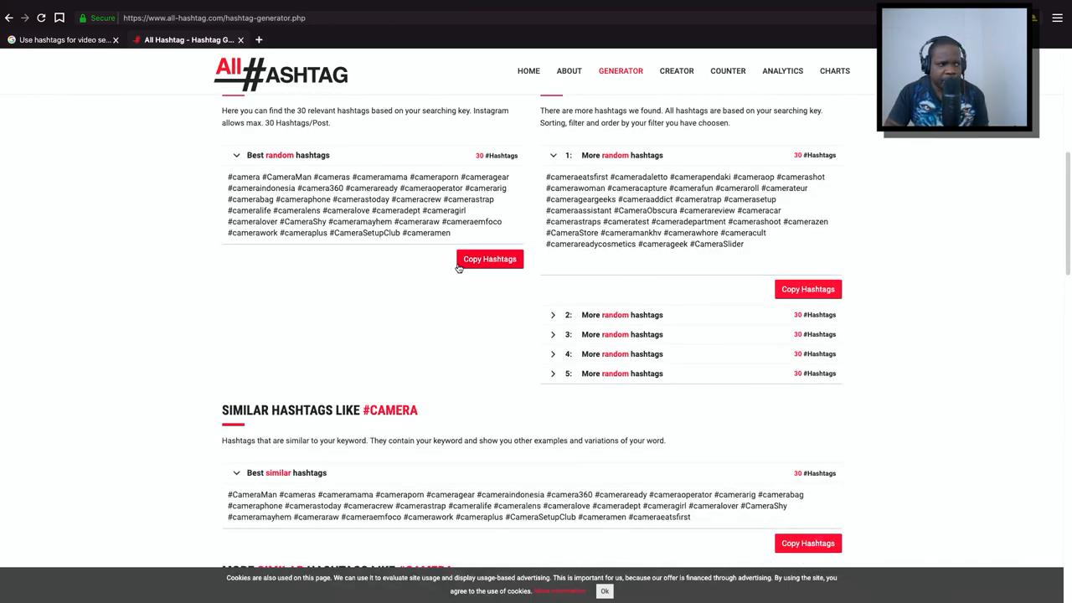
scroll(up, 3)
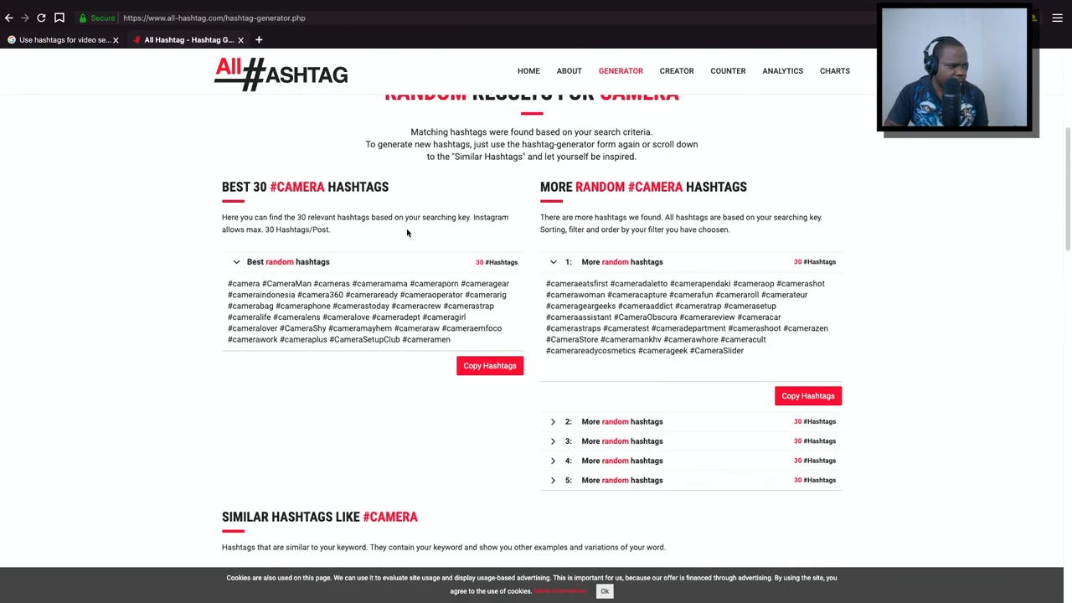